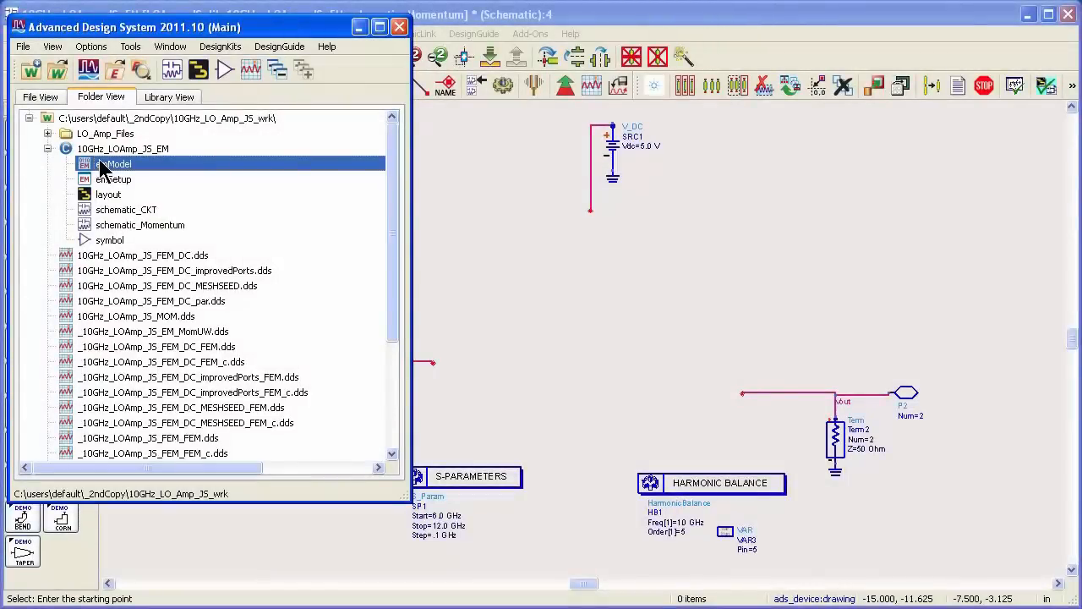
{"action": "mouse_move", "coordinate": [257, 178]}
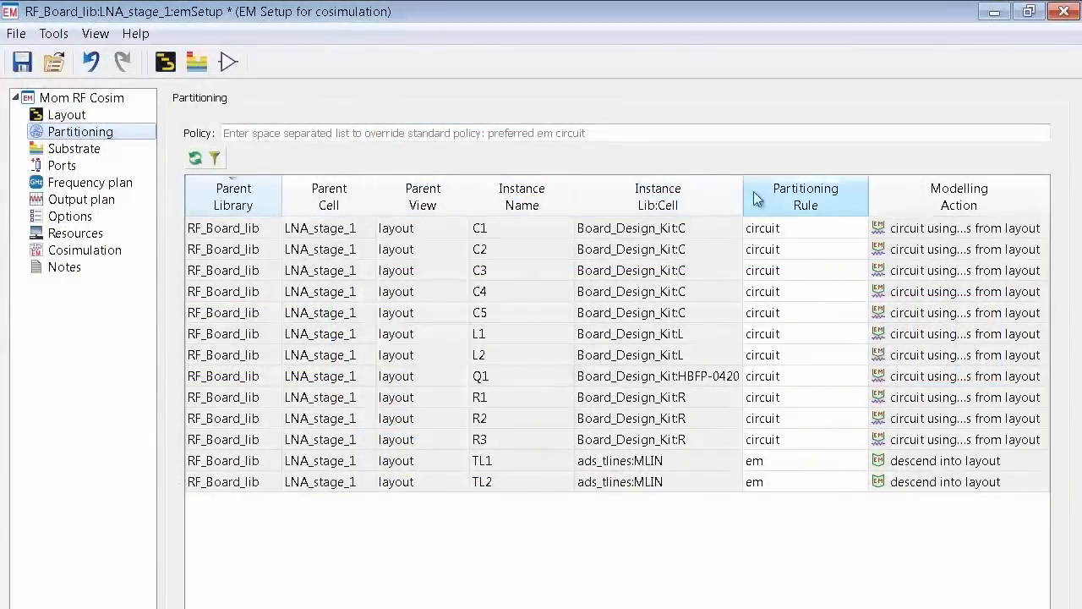
{"action": "mouse_move", "coordinate": [809, 463]}
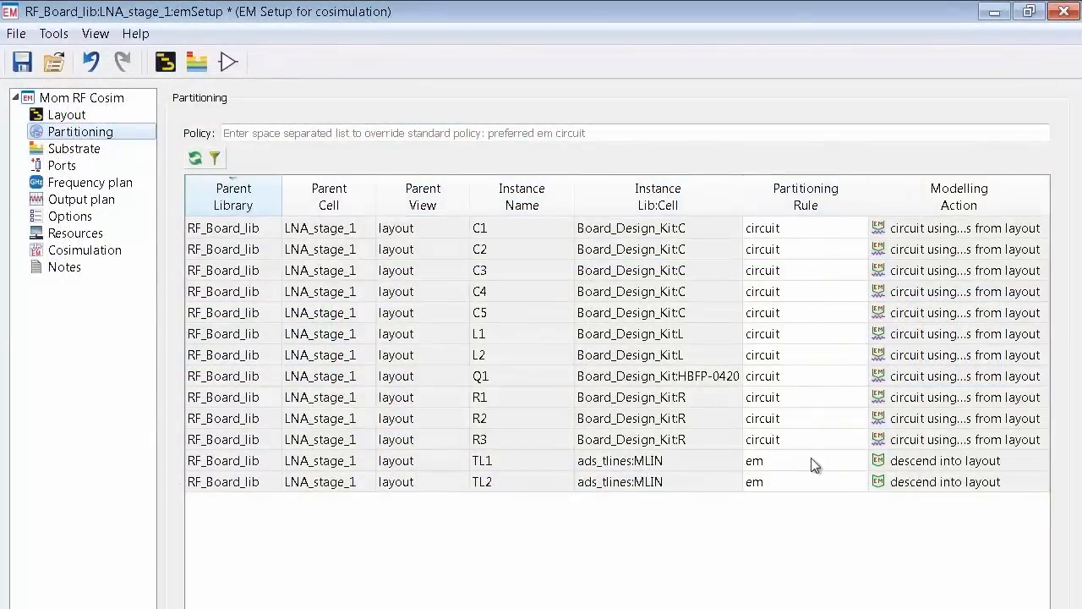
Show the partitioning rule choices for transmission line TL1 in the EM setup table.
{"action": "left_click", "coordinate": [802, 460]}
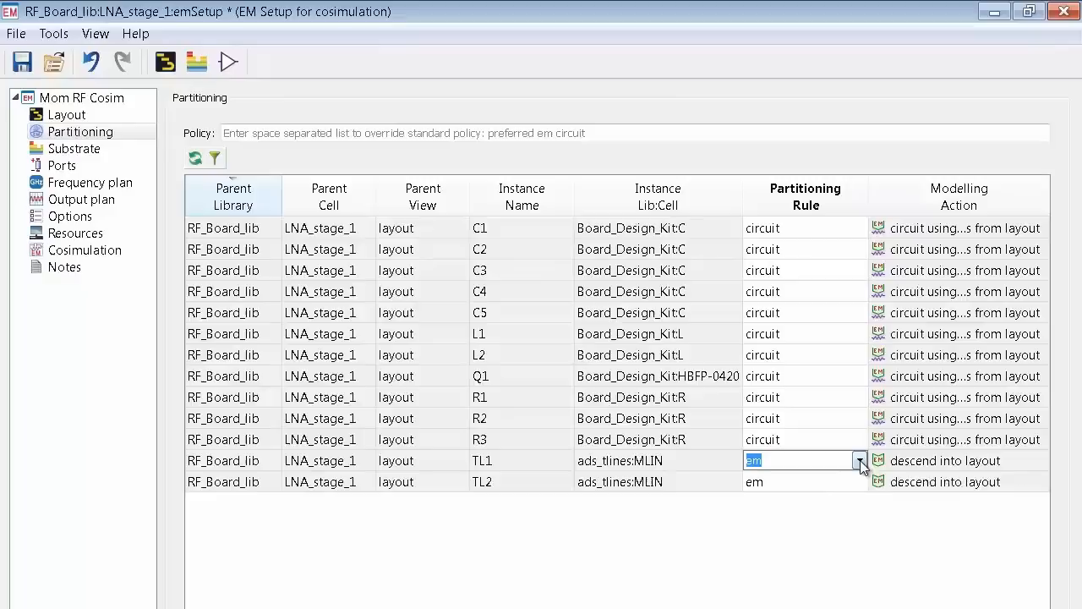
{"action": "left_click", "coordinate": [859, 460]}
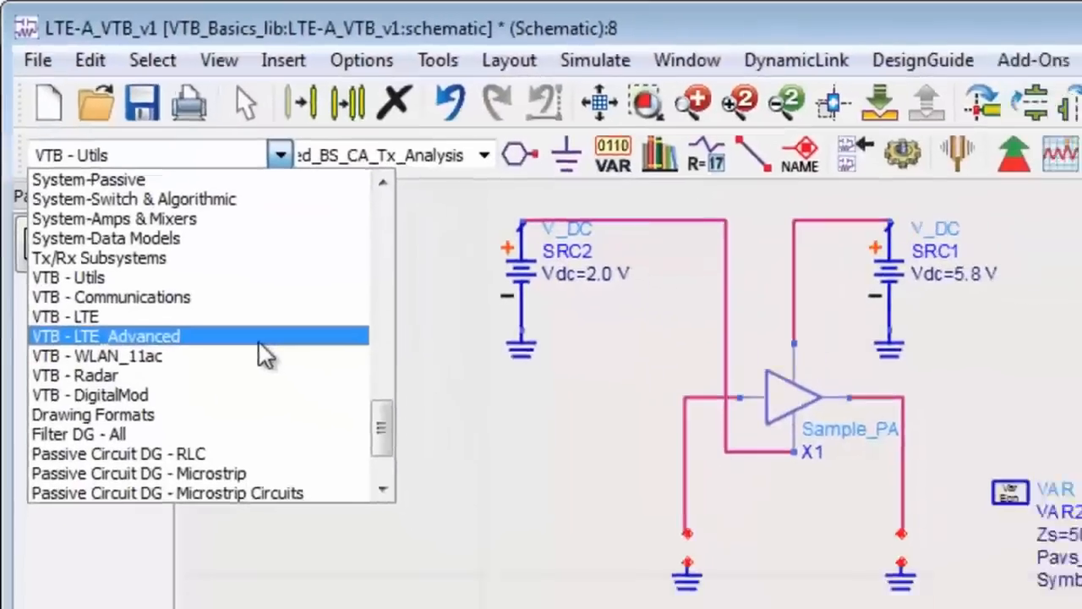
Place the LTE_Advanced_BS_CA_Tx_Analysis test bench from VTB - LTE_Advanced below the Sample_PA amplifier.
{"action": "left_click", "coordinate": [105, 335]}
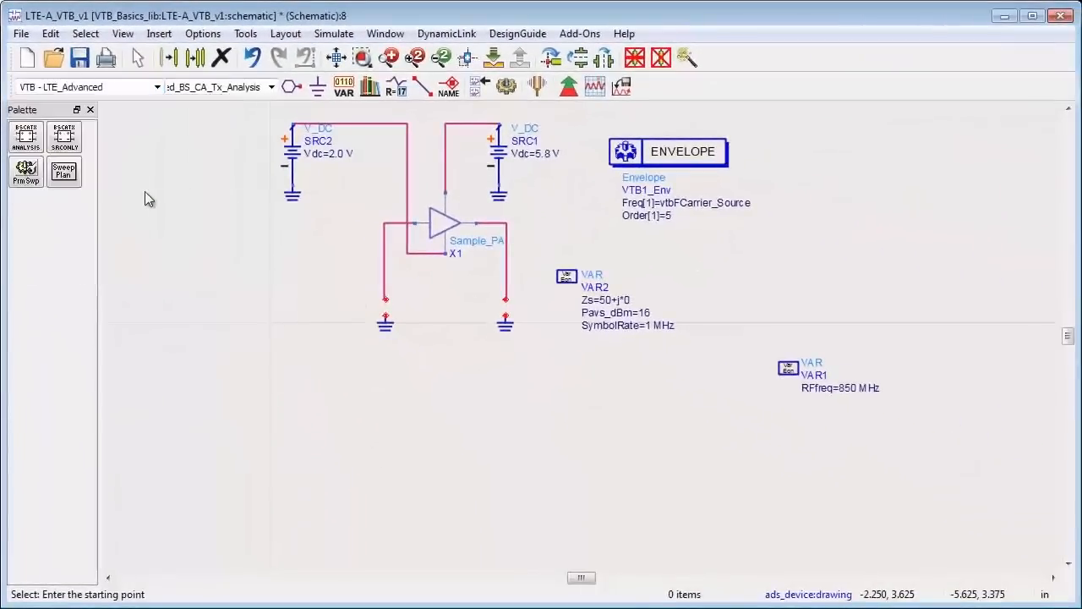
{"action": "left_click", "coordinate": [26, 137]}
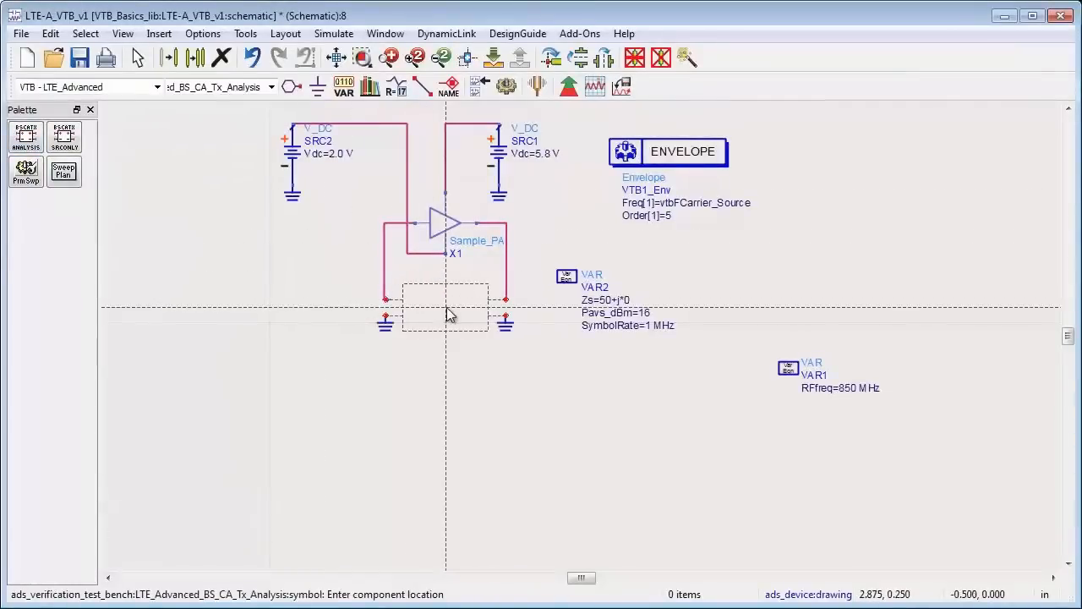
{"action": "left_click", "coordinate": [446, 308]}
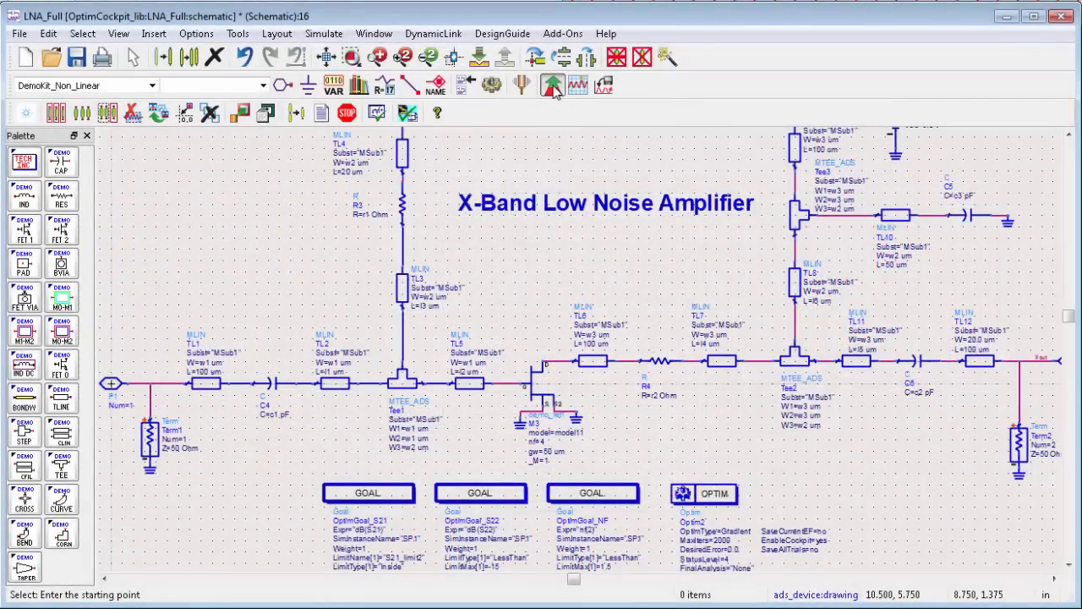
Show the HBTone data display with output spectrum, gain compression and harmonic power plots.
{"action": "left_click", "coordinate": [551, 87]}
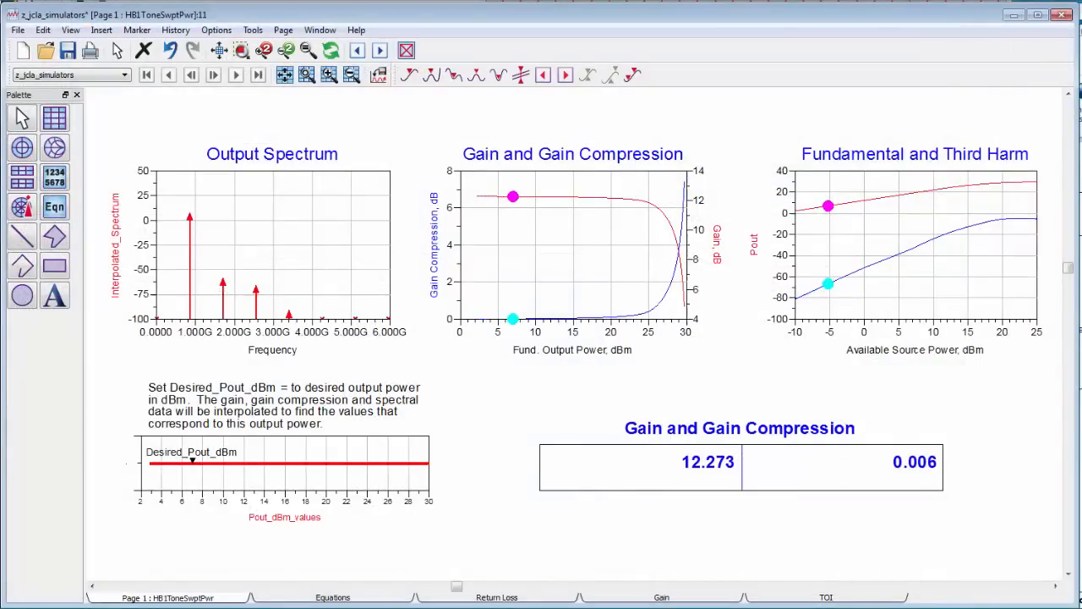
Sweep the Desired_Pout_dBm marker up toward compression, then view the S-Parameters results page.
{"action": "left_click_drag", "start_coordinate": [192, 460], "coordinate": [247, 460]}
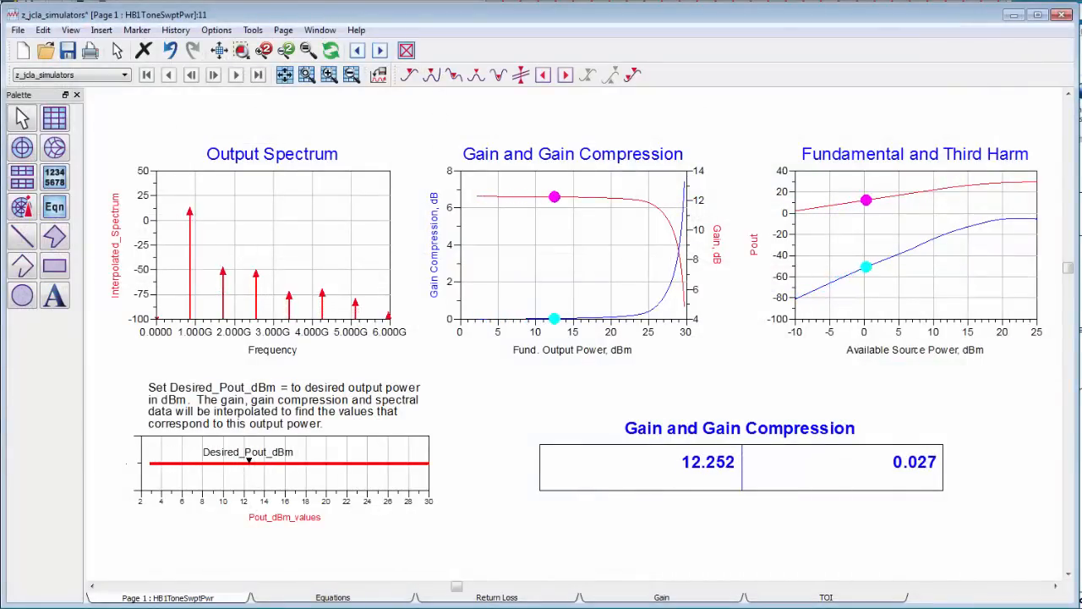
{"action": "left_click_drag", "start_coordinate": [247, 464], "coordinate": [309, 463]}
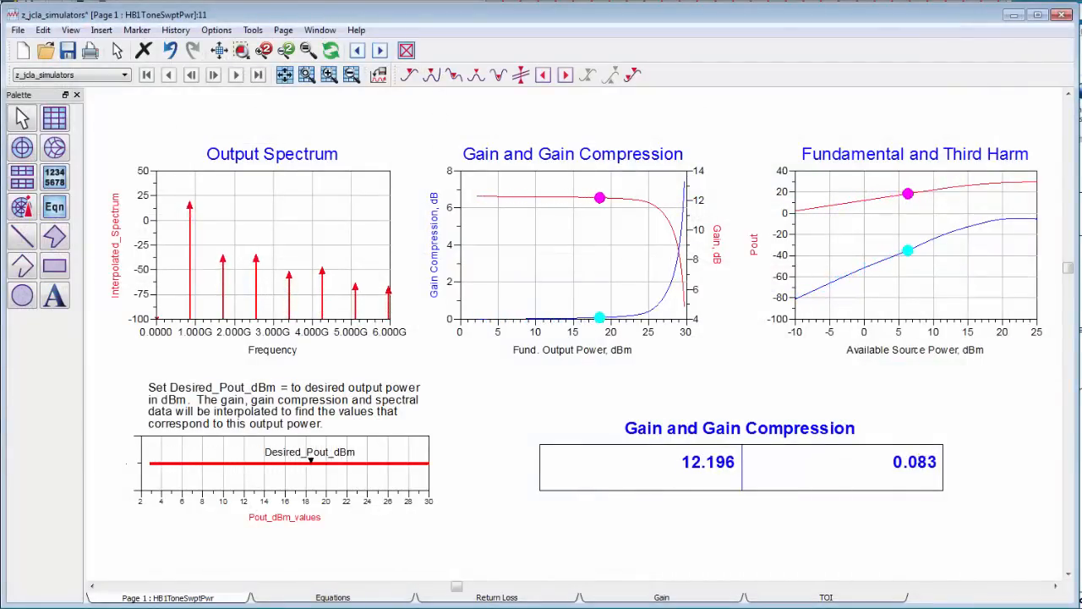
{"action": "left_click_drag", "start_coordinate": [311, 459], "coordinate": [365, 460]}
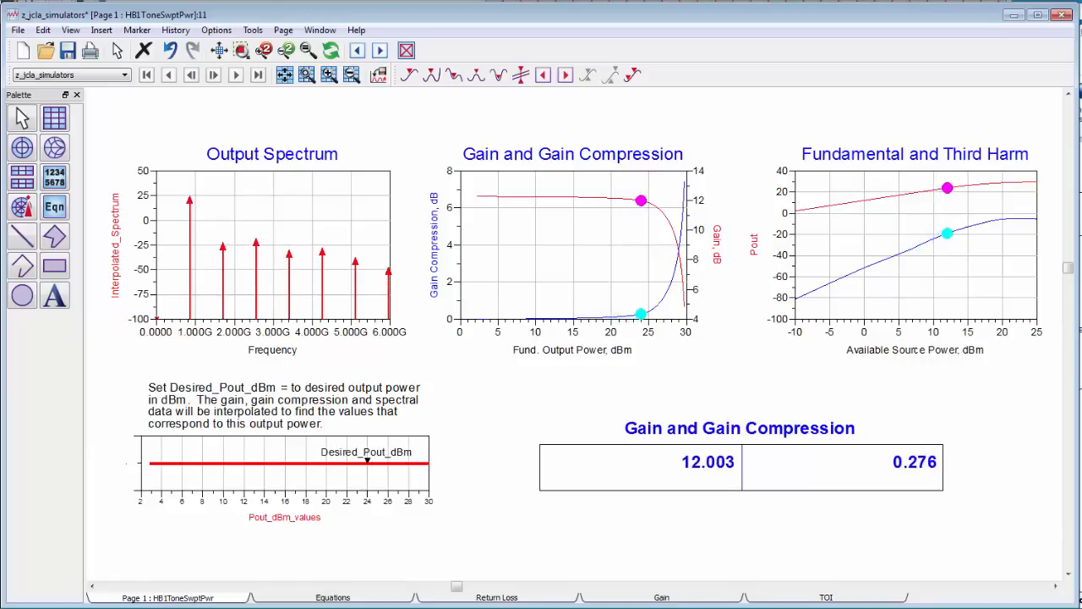
{"action": "left_click", "coordinate": [862, 597]}
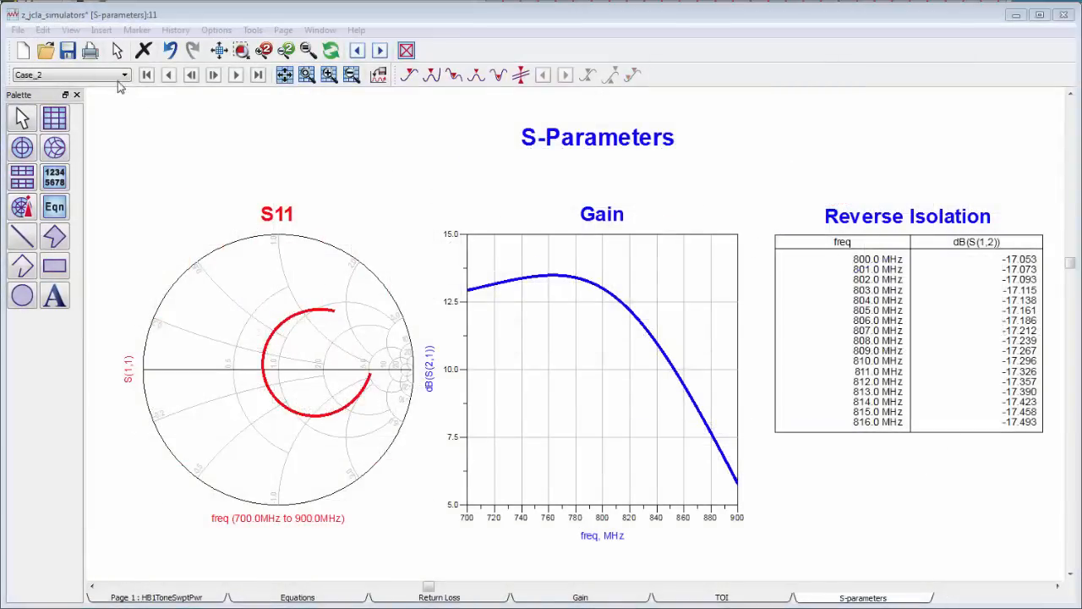
Show the RF_Board_Design layout of the Transceiver_System_EM dual band module.
{"action": "left_click", "coordinate": [125, 75]}
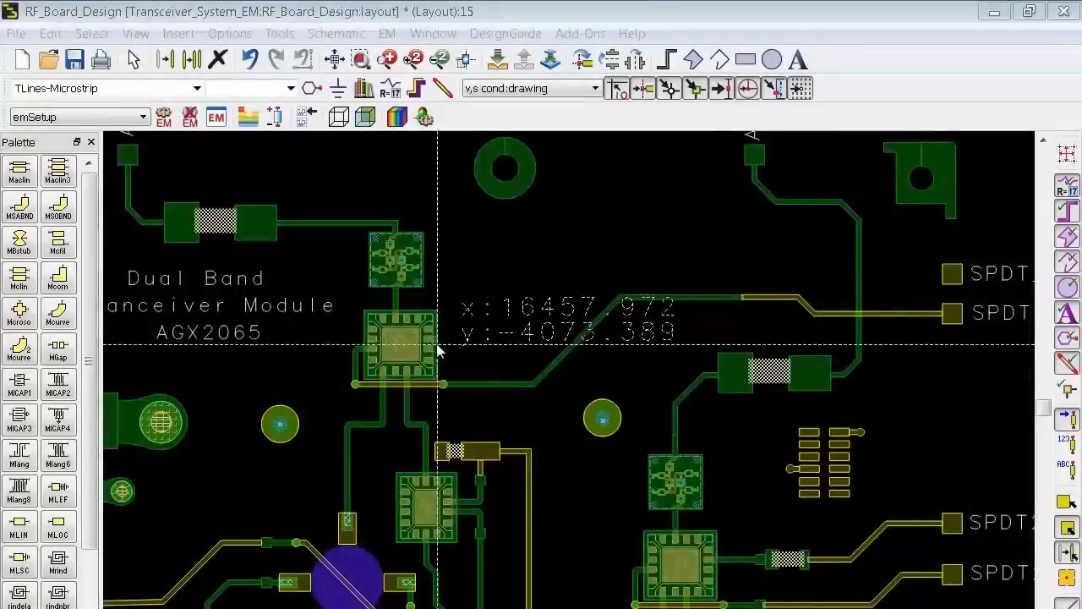
Show the MODULE_TOP_LEVEL layout's Tools menu with its DRC and LVS checks.
{"action": "left_click_drag", "start_coordinate": [440, 347], "coordinate": [629, 272]}
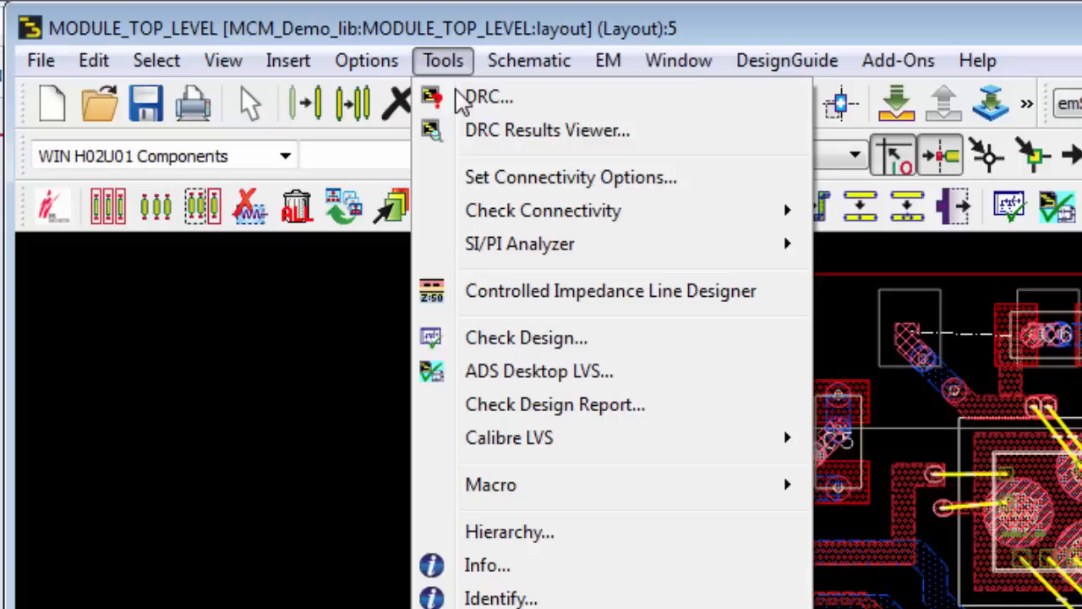
{"action": "mouse_move", "coordinate": [519, 244]}
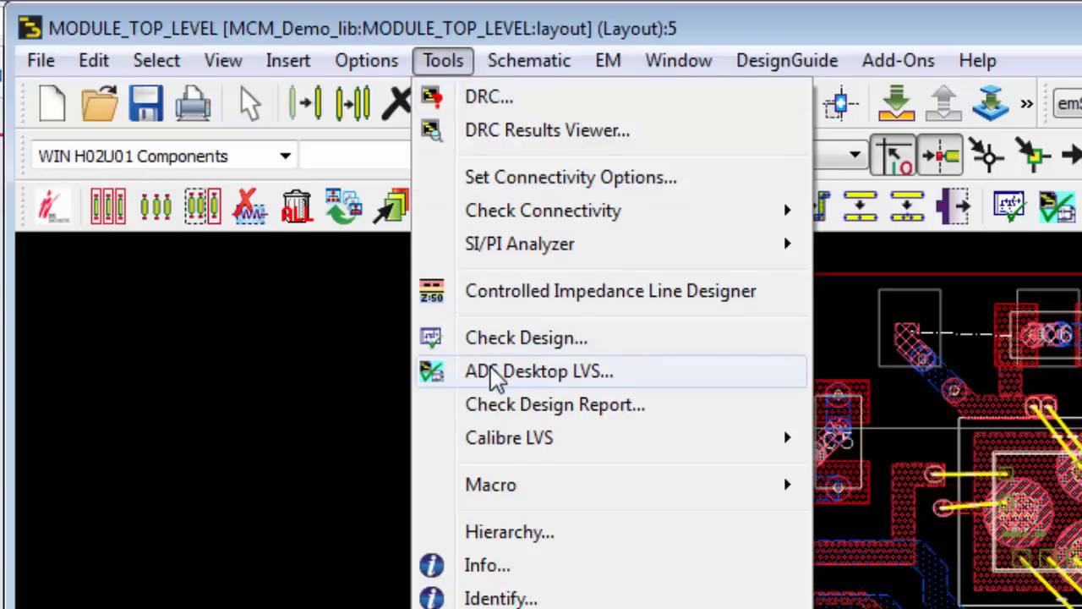
Launch ADS Desktop LVS on the module, then view the XParamGeneration schematic and model-versus-circuit plot.
{"action": "left_click", "coordinate": [538, 372]}
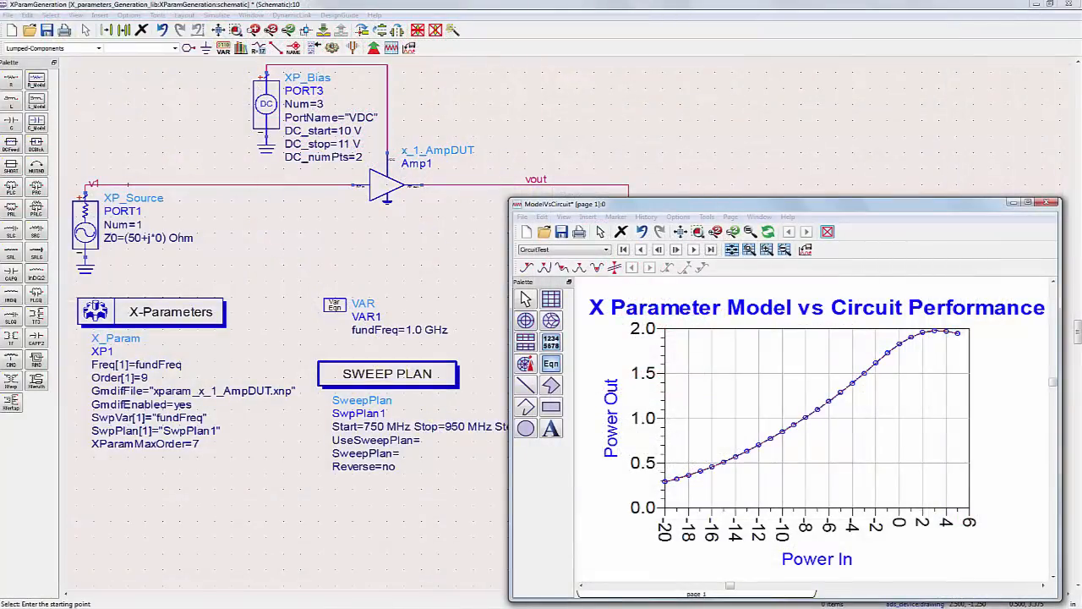
{"action": "left_click", "coordinate": [169, 311]}
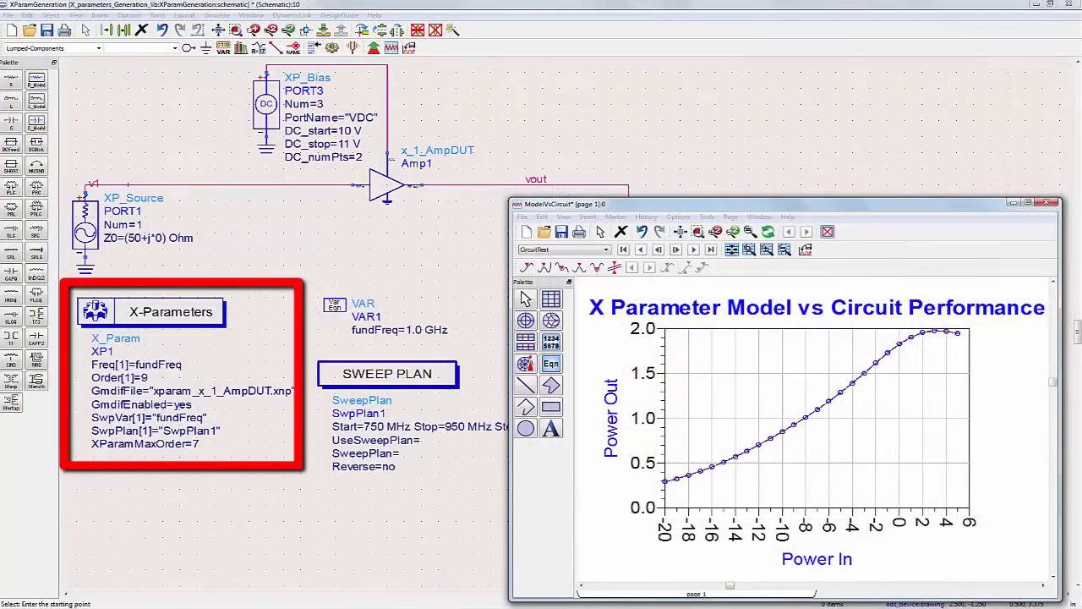